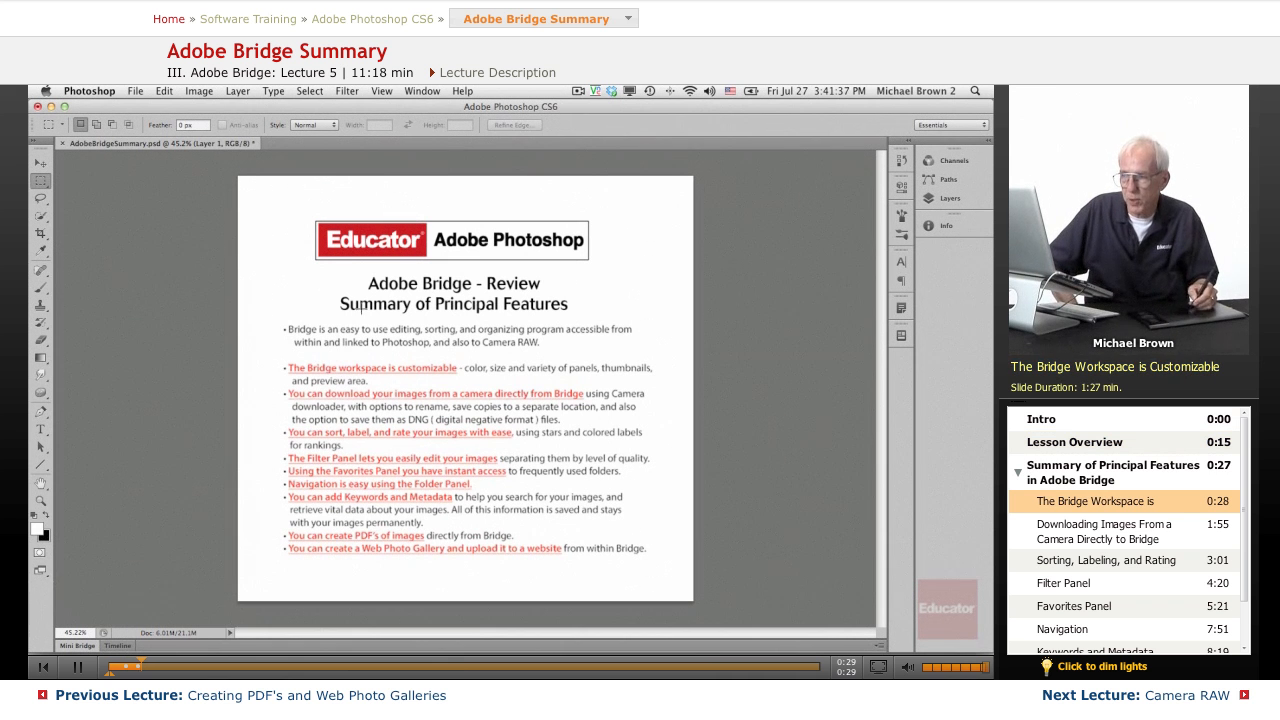
- Launch Adobe Bridge from Photoshop's File > Browse in Bridge
left_click(136, 92)
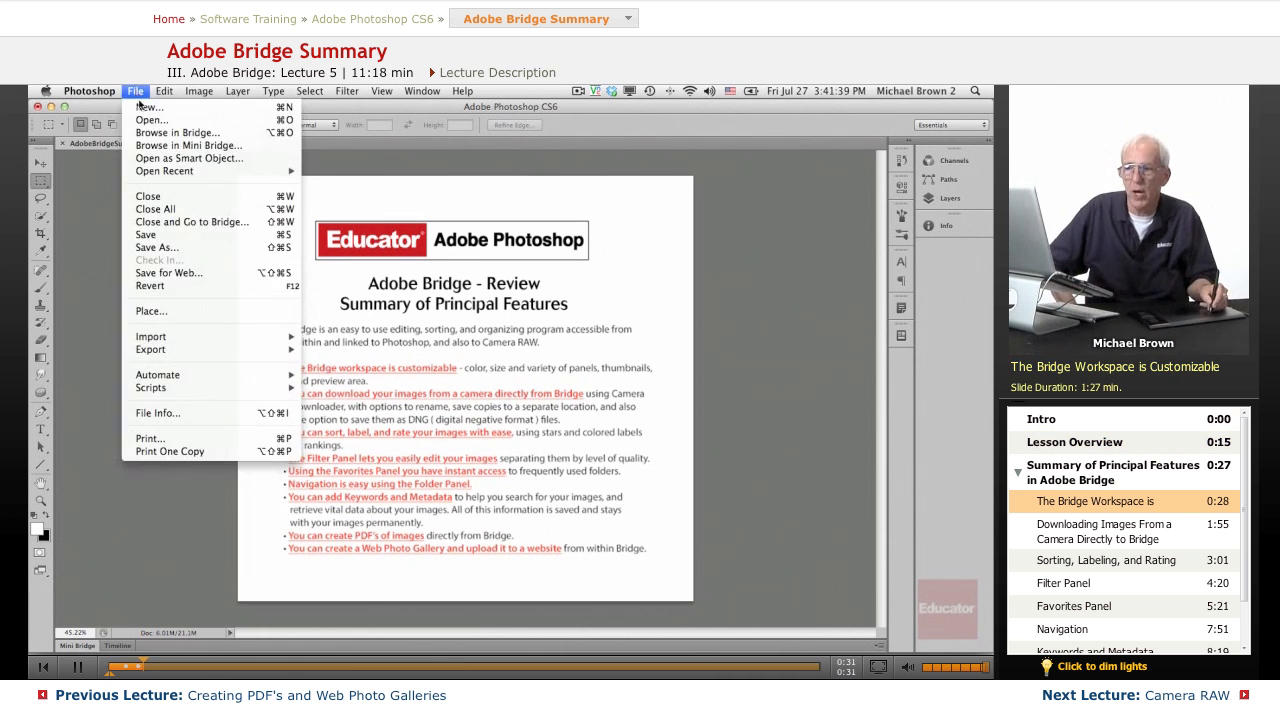
left_click(176, 132)
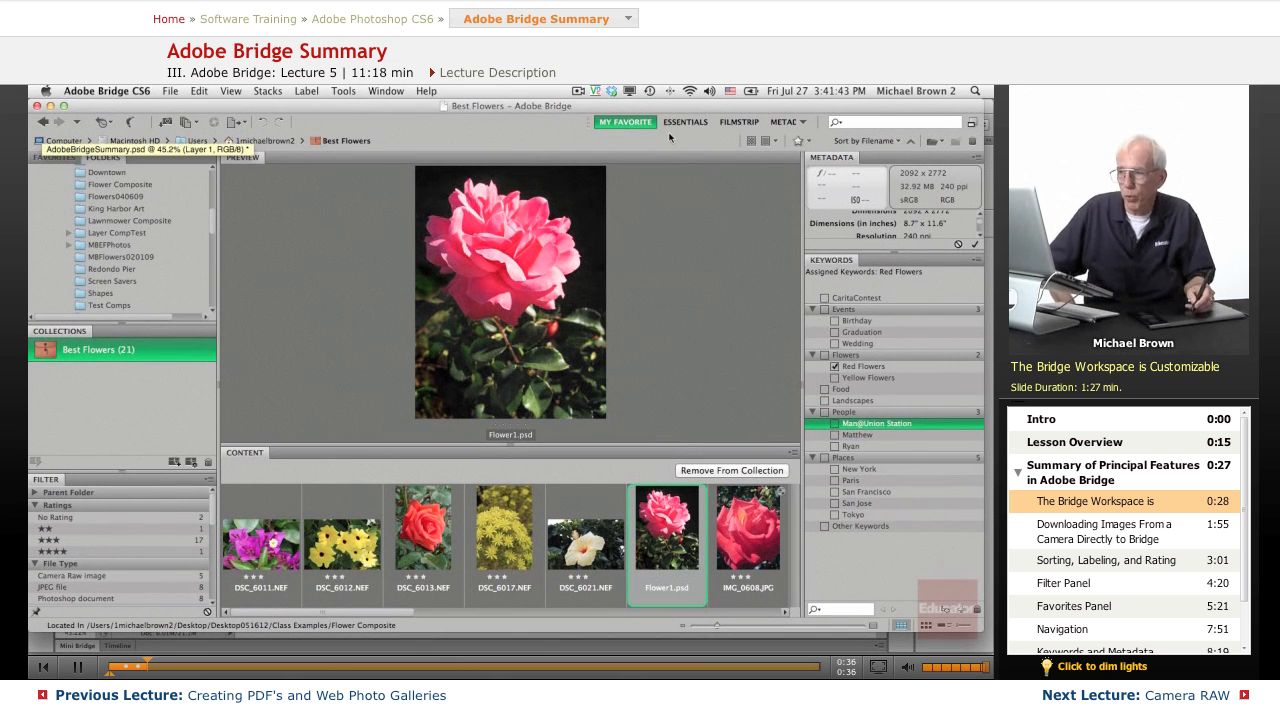
- Try the Essentials workspace, return to My Favorite, and group Collections with Metadata
left_click(684, 122)
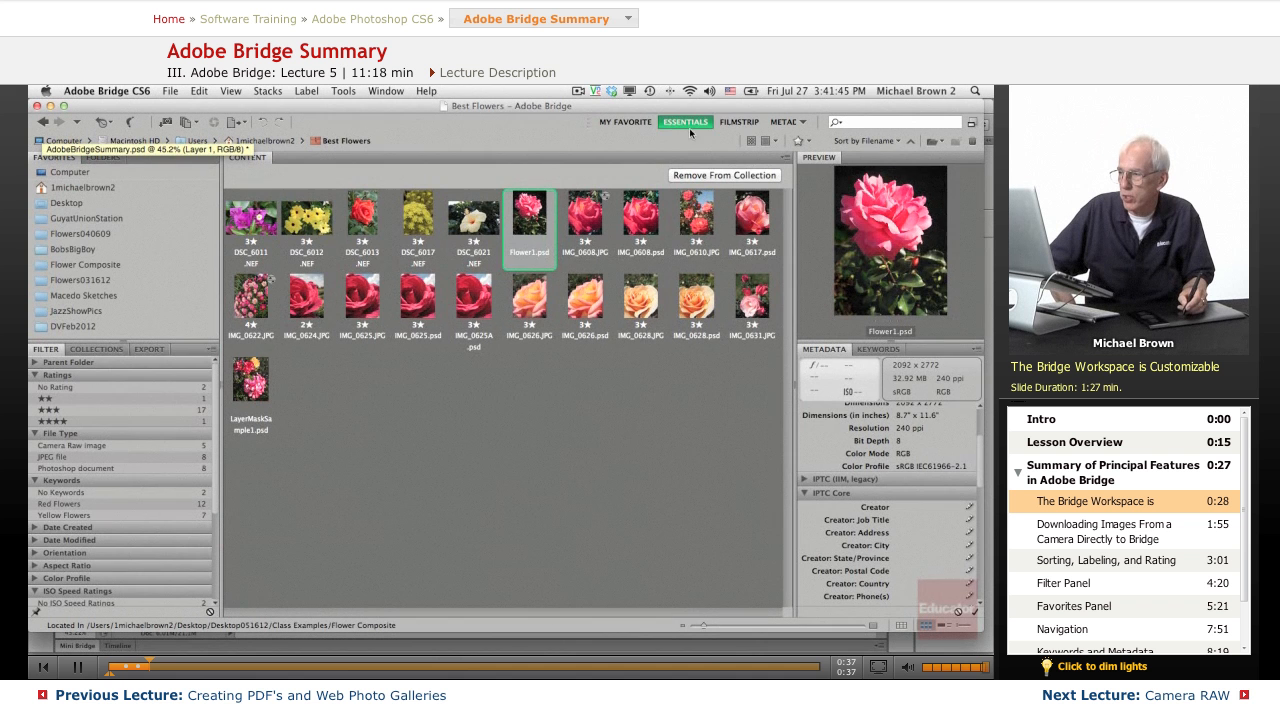
left_click(740, 122)
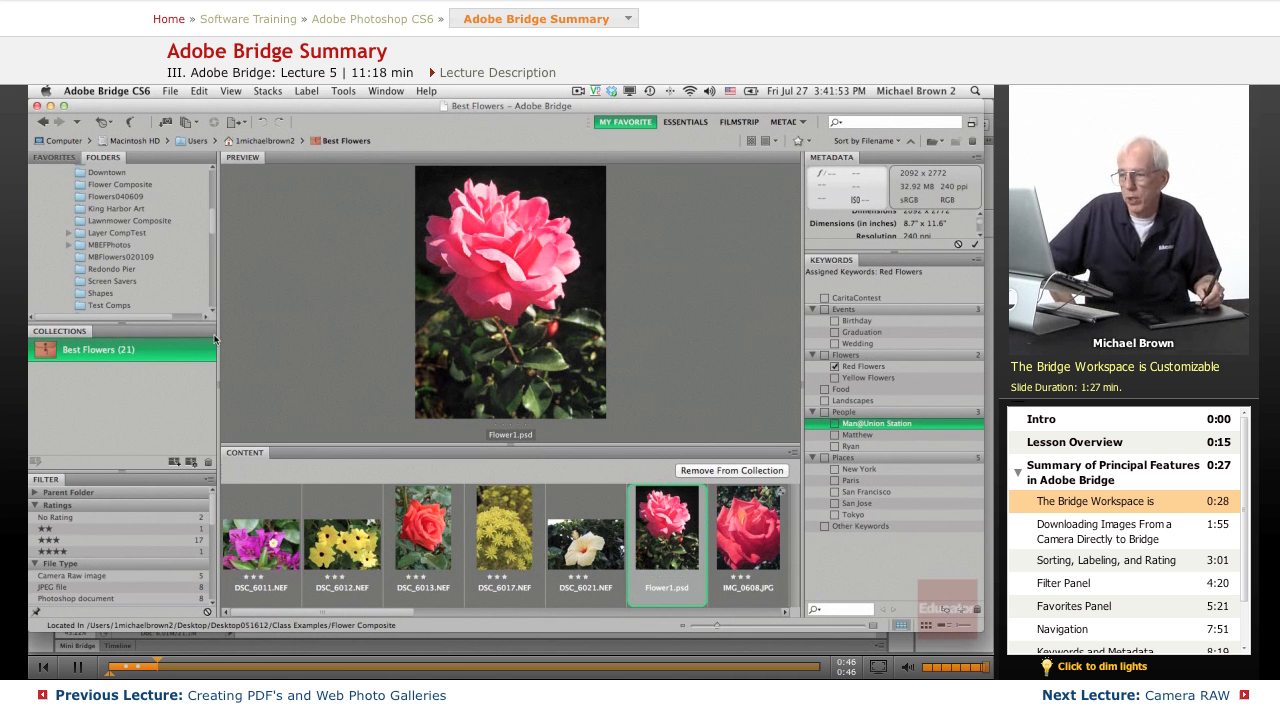
left_click(384, 92)
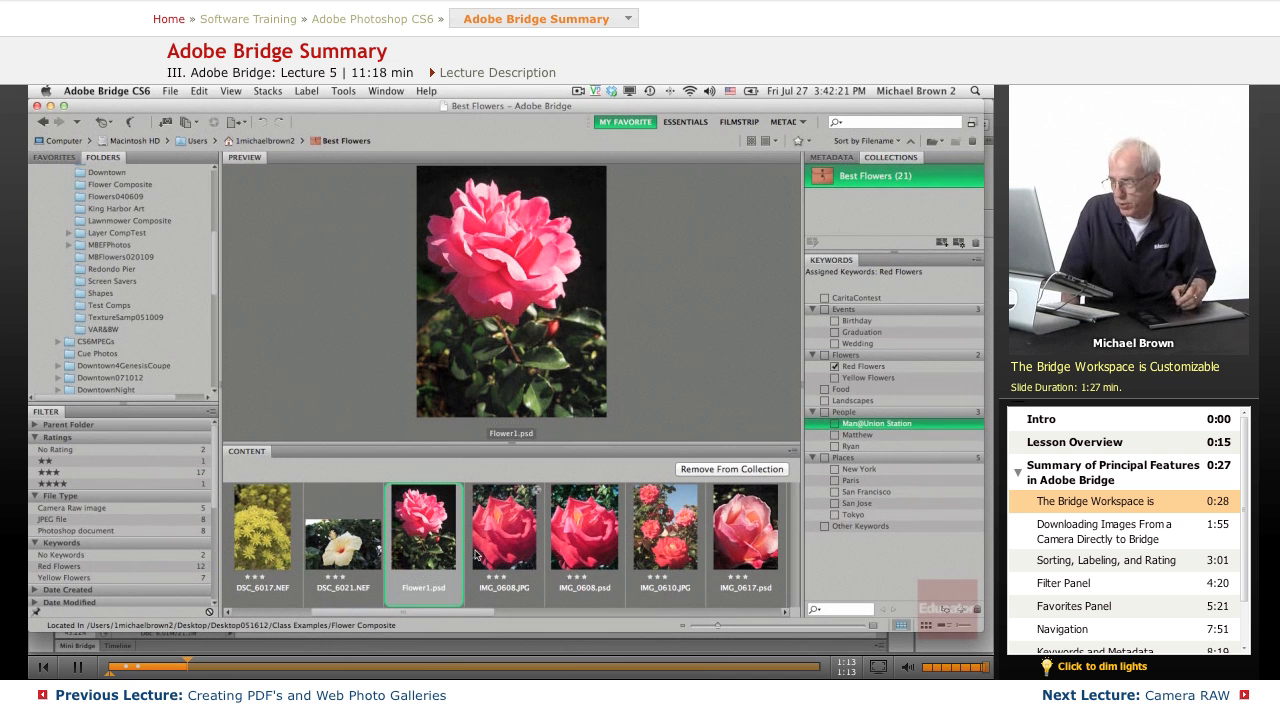
- Preview the red rose IMG_0608.psd, show the Favorites panel, then return to Photoshop's File menu
left_click(584, 530)
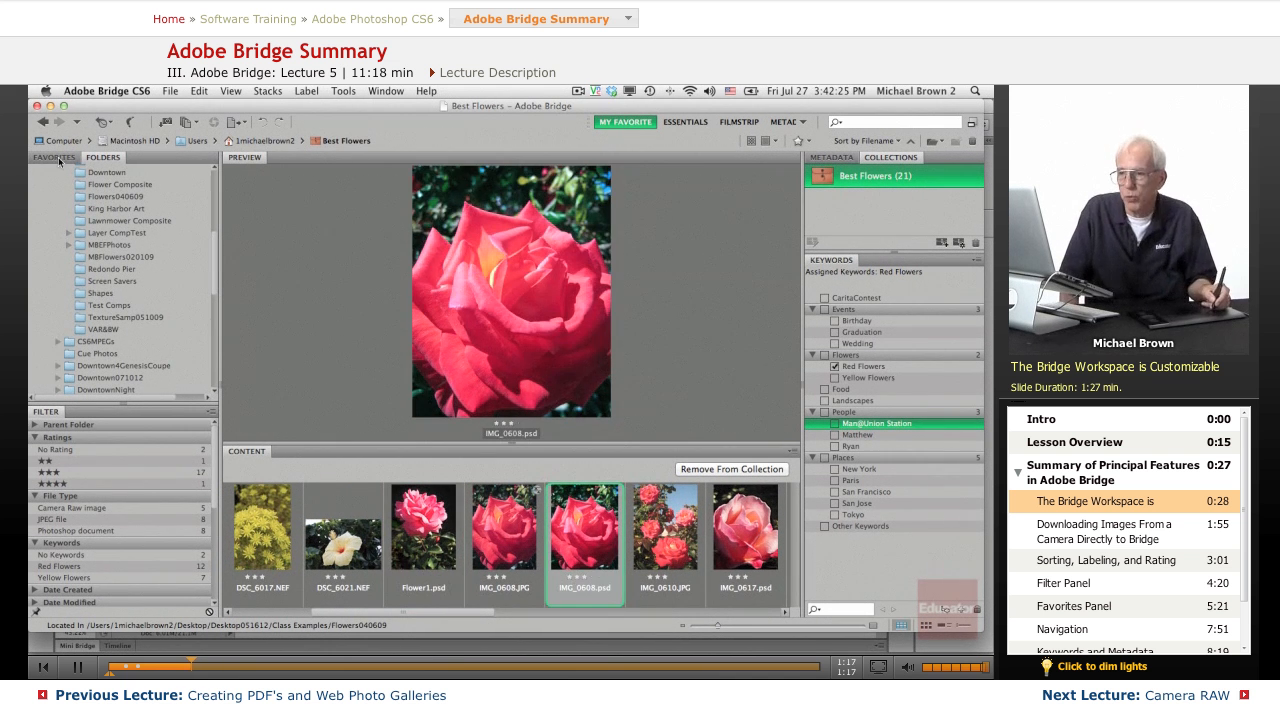
left_click(52, 156)
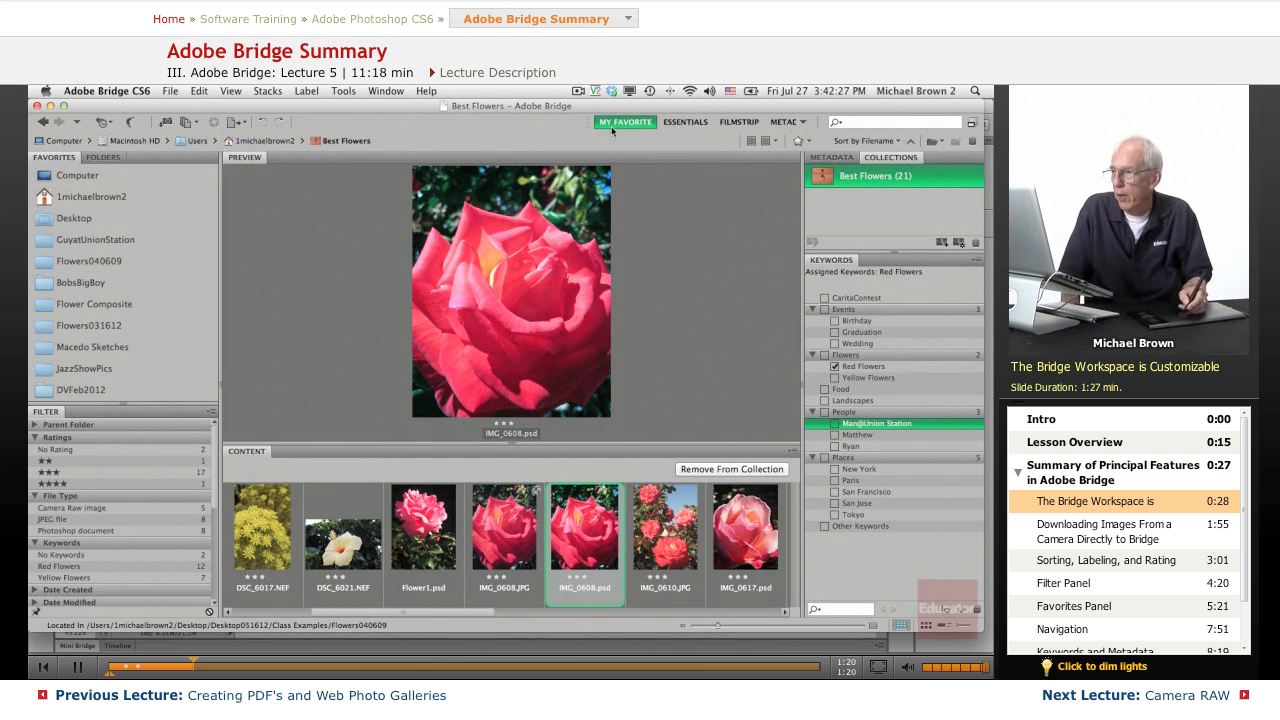
left_click(808, 122)
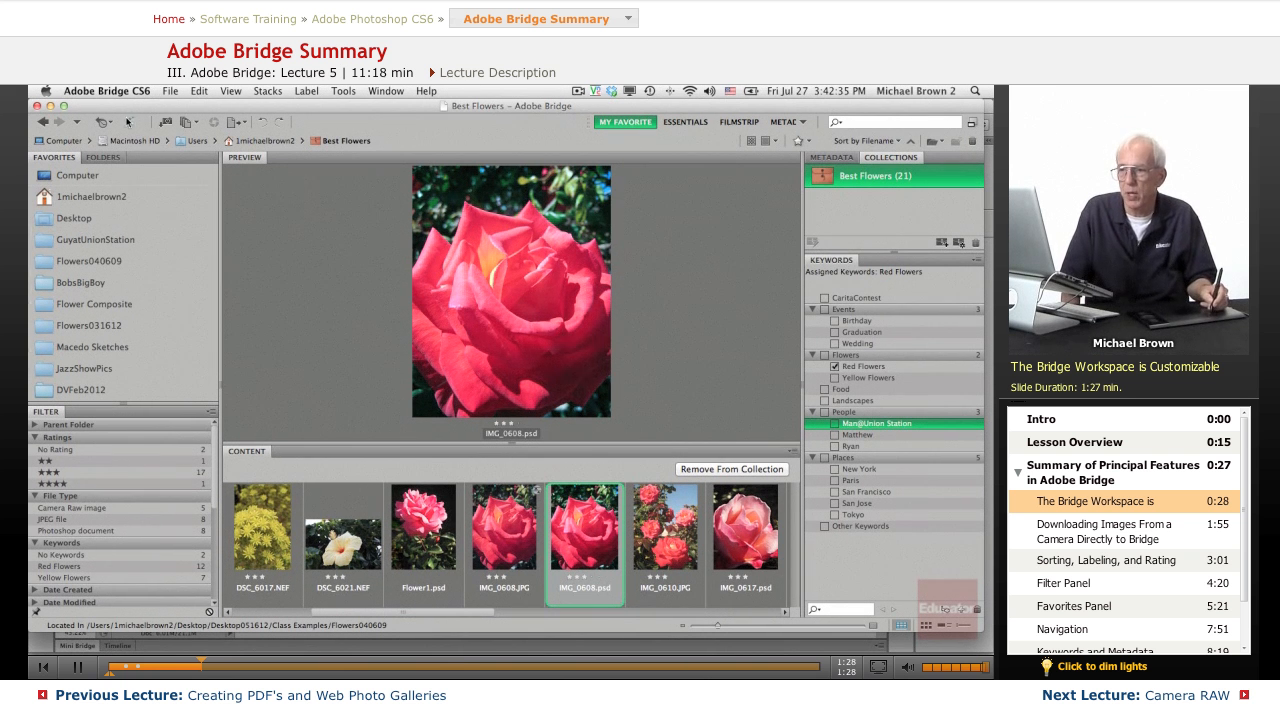
left_click(136, 92)
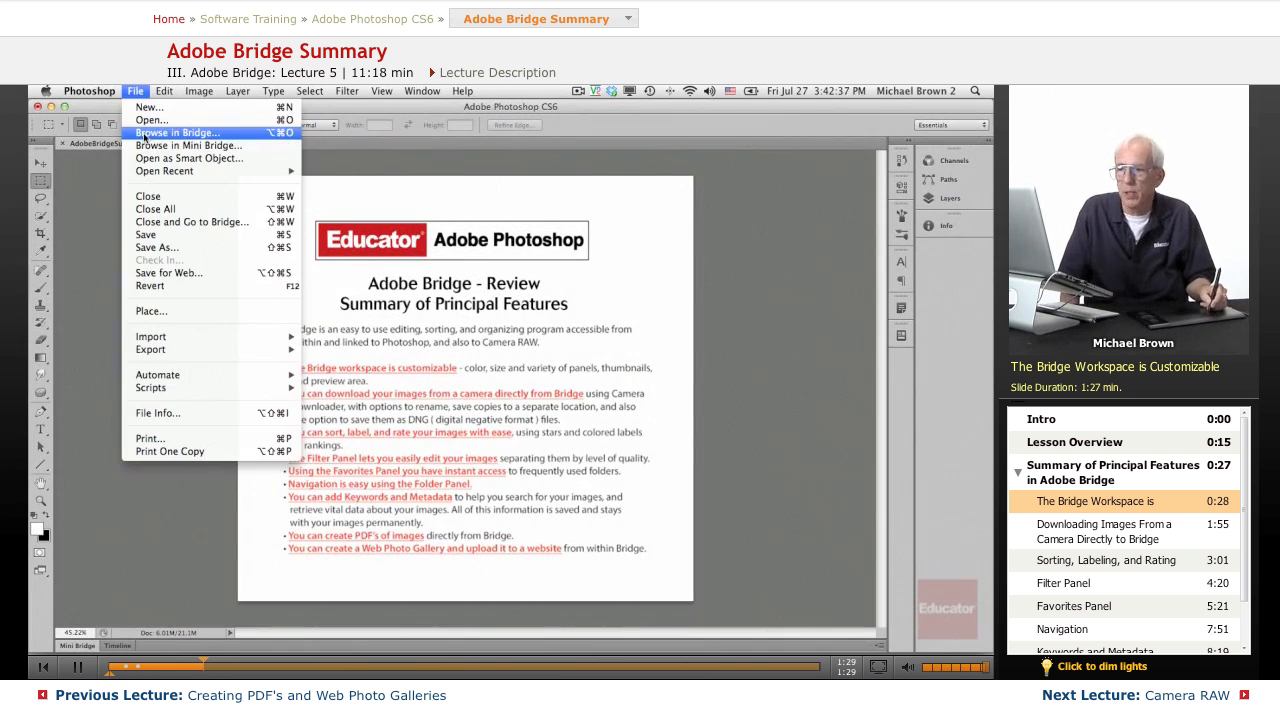
- Browse in Bridge, then use Bridge's File > Return to Adobe Photoshop
left_click(176, 132)
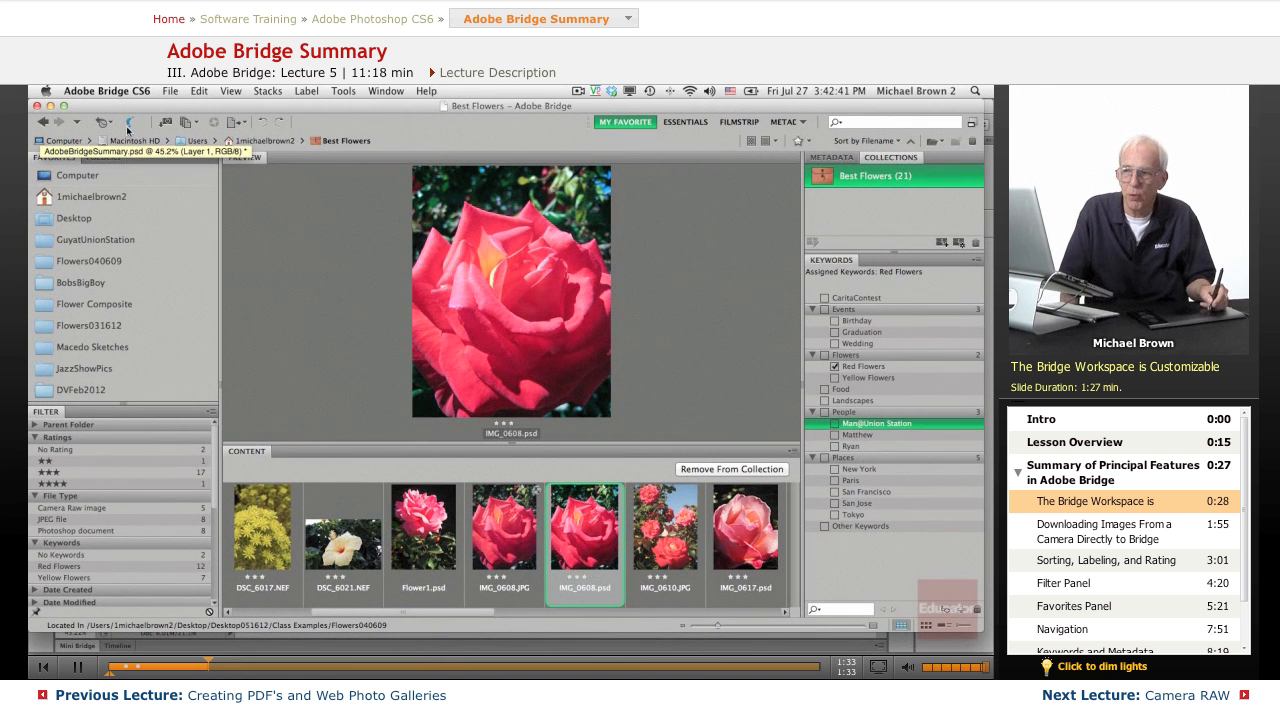
left_click(170, 90)
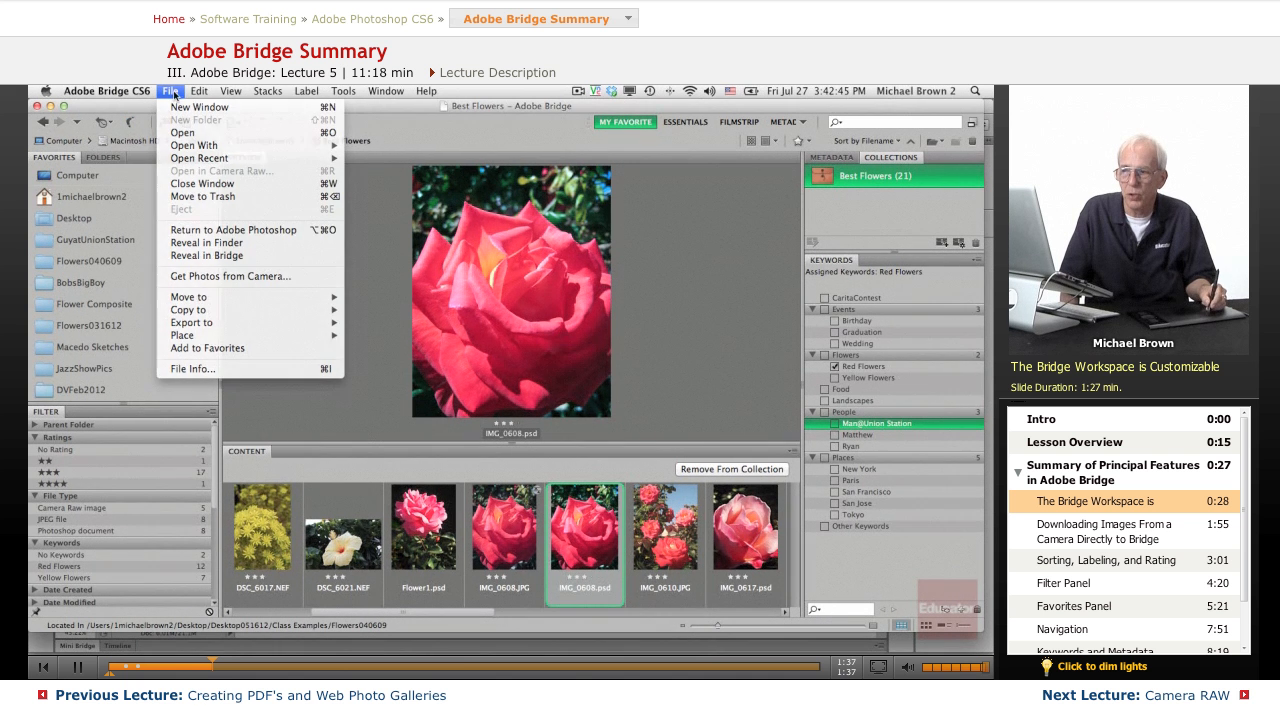
left_click(232, 228)
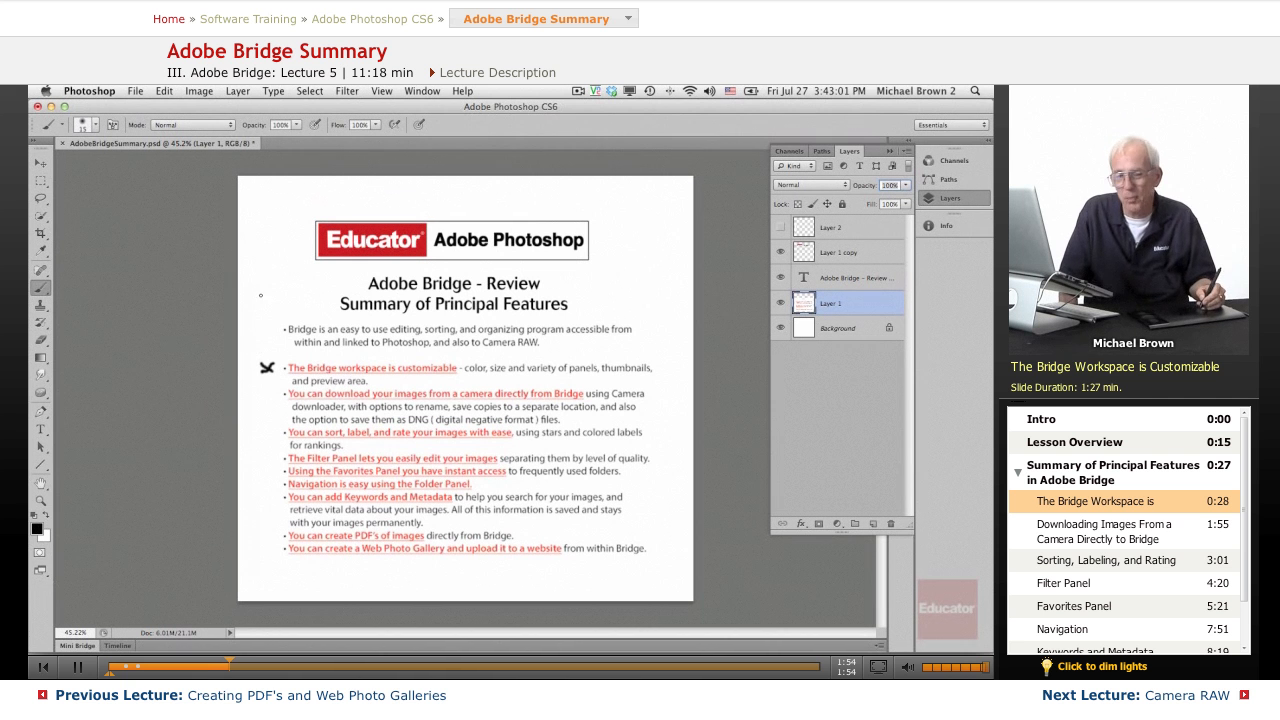
- Go back to Adobe Bridge via File > Browse in Bridge, reaching the Photo Downloader
left_click(1104, 532)
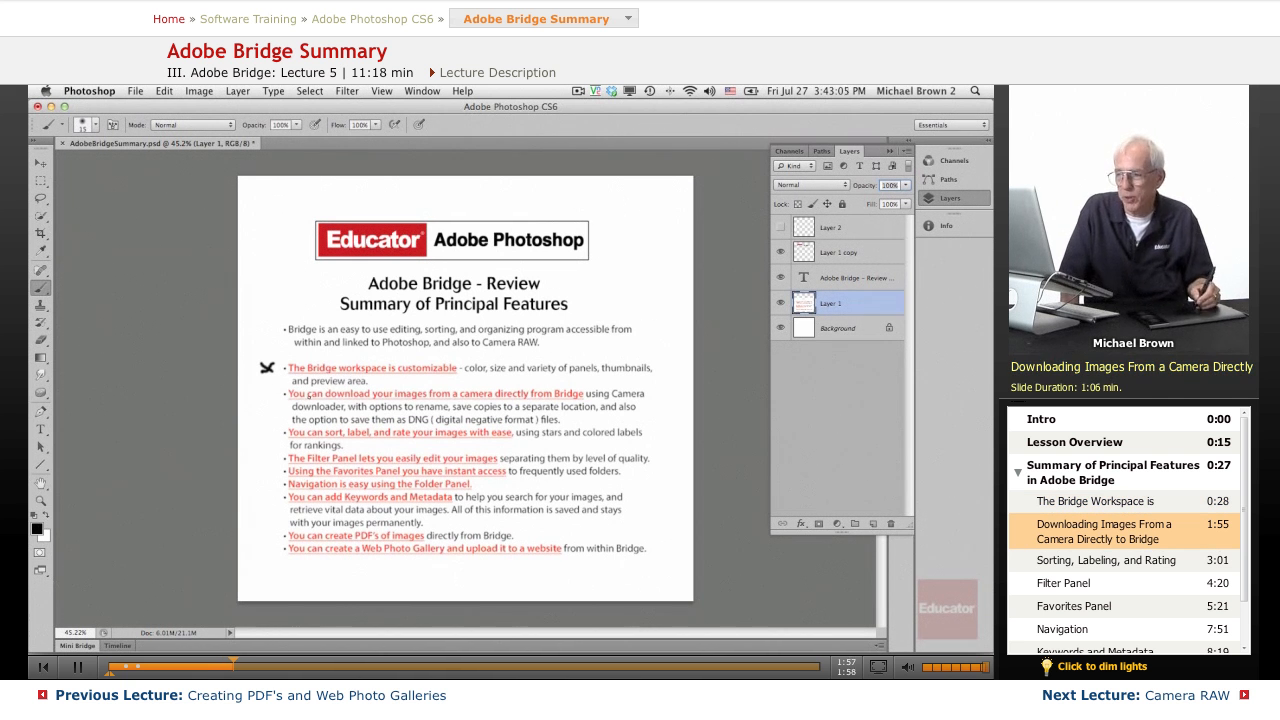
left_click(136, 92)
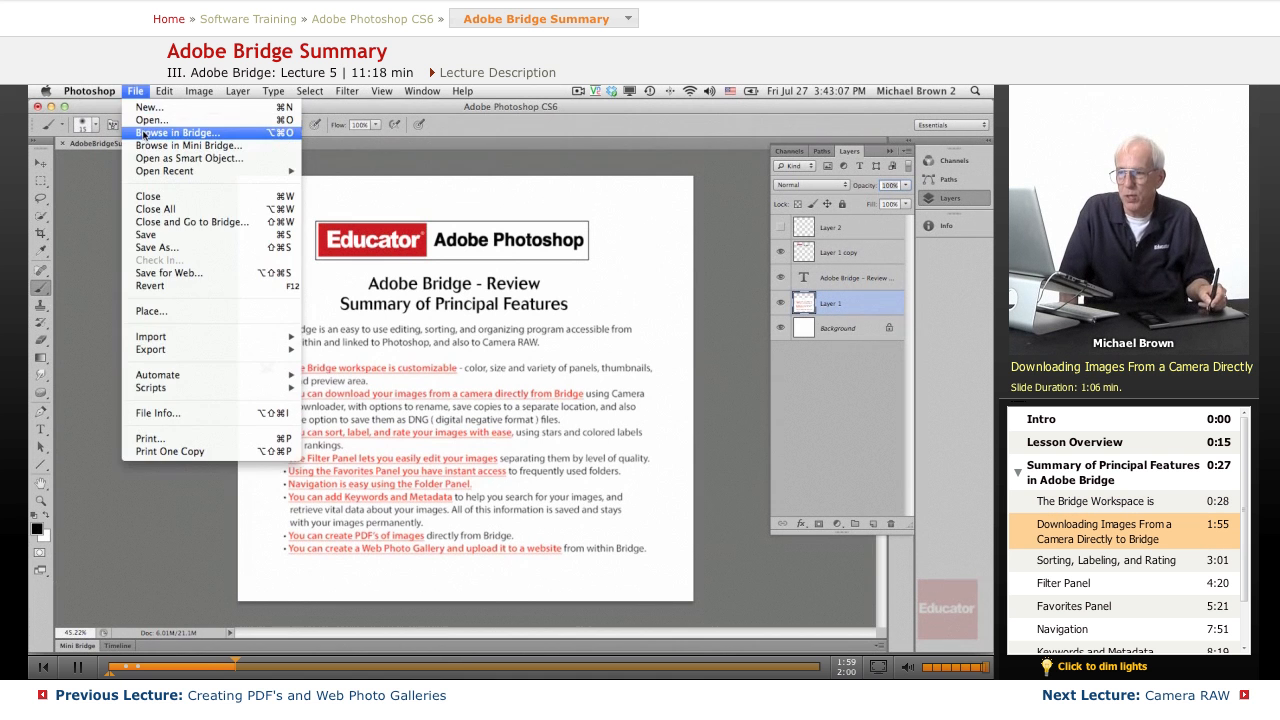
left_click(182, 132)
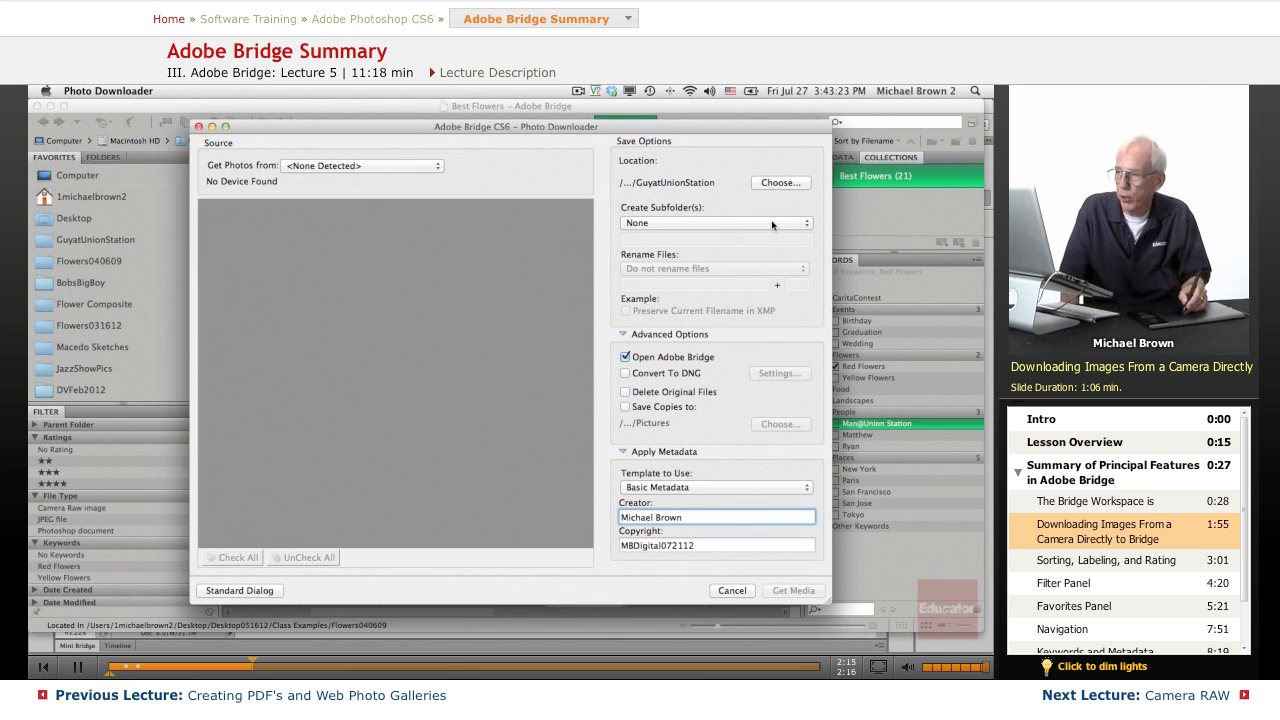
mouse_move(604, 272)
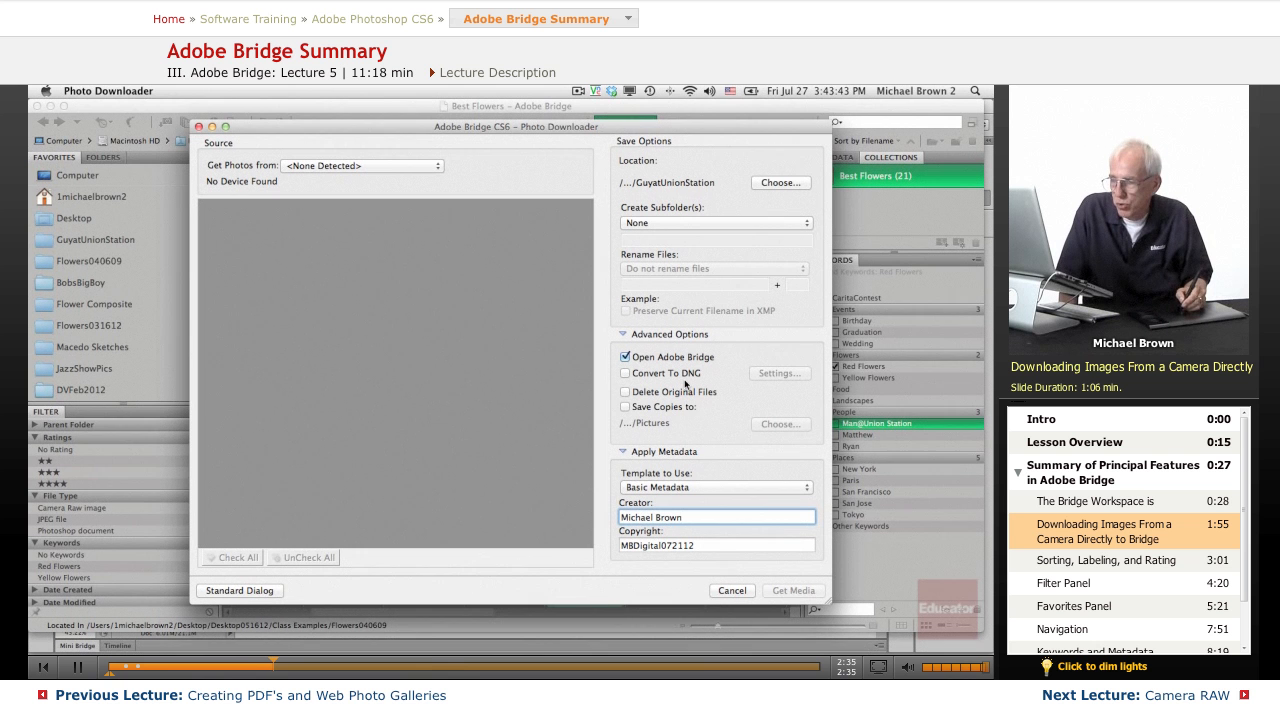
left_click(624, 392)
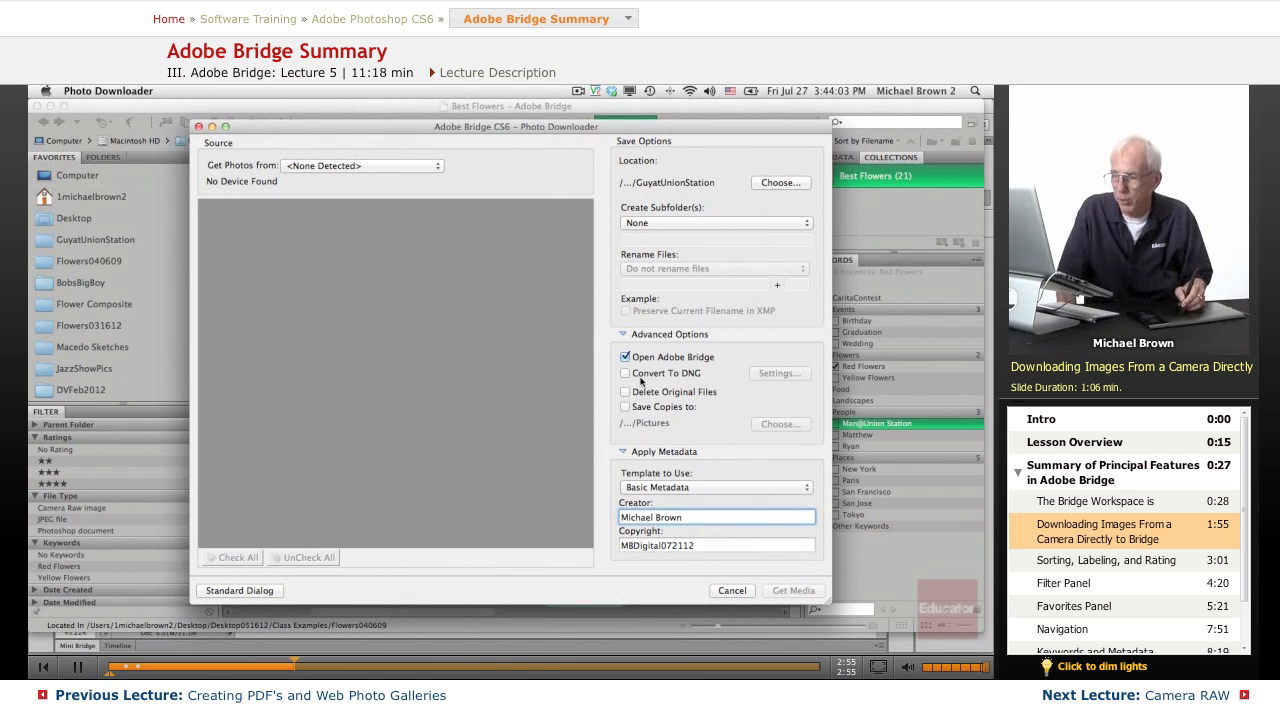
left_click(732, 590)
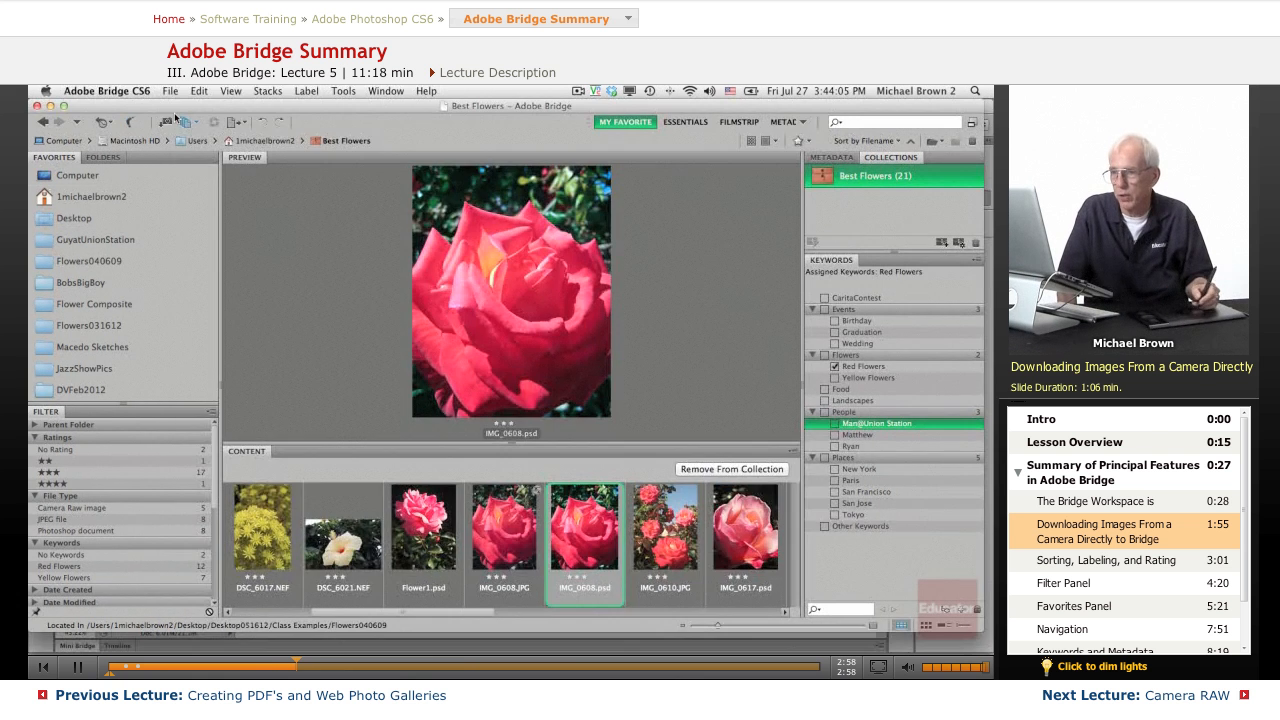